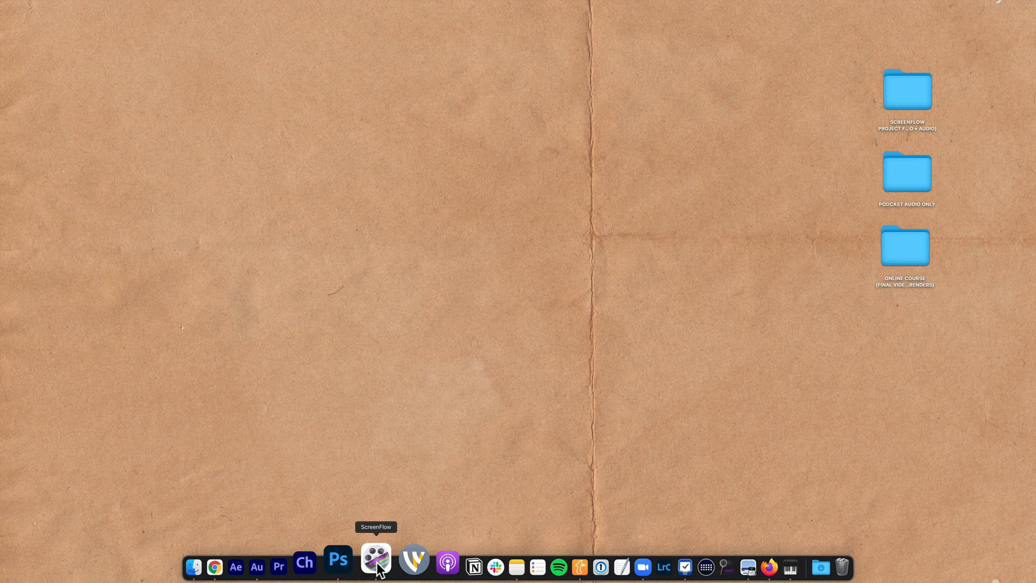
Launch ScreenFlow and bring up the Batch Export window with an empty document list
click(127, 10)
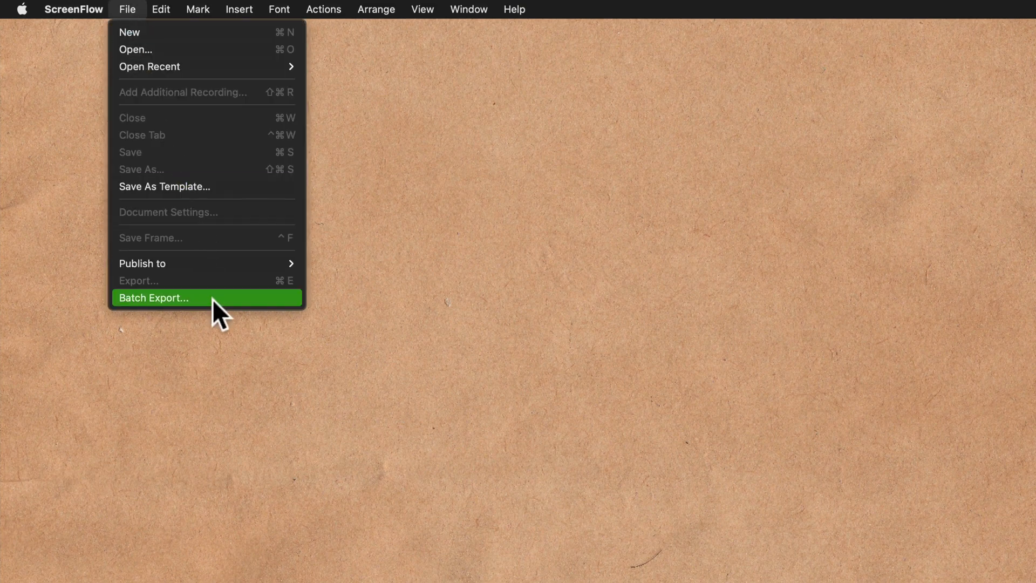
click(153, 297)
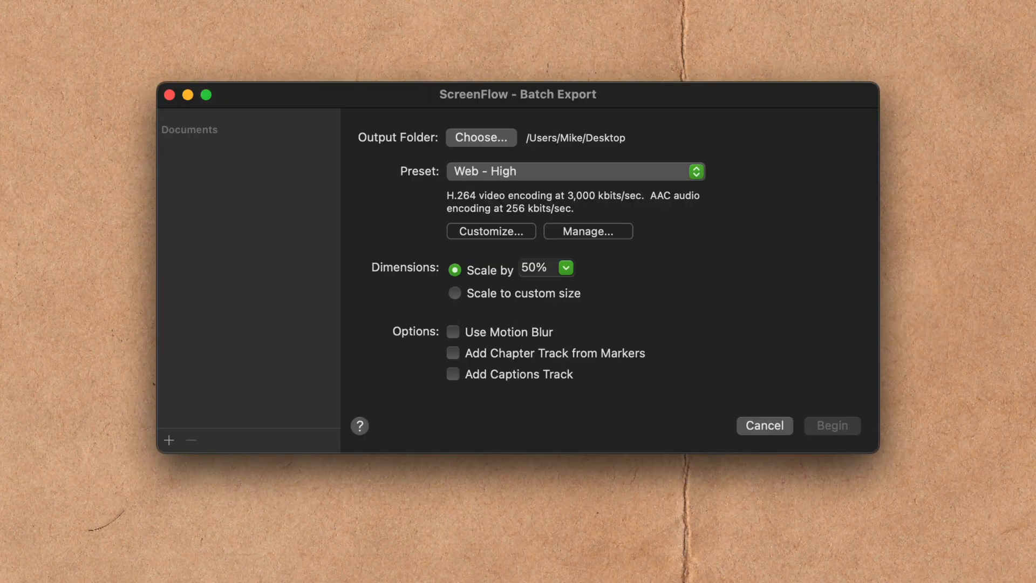
mouse_move(193, 152)
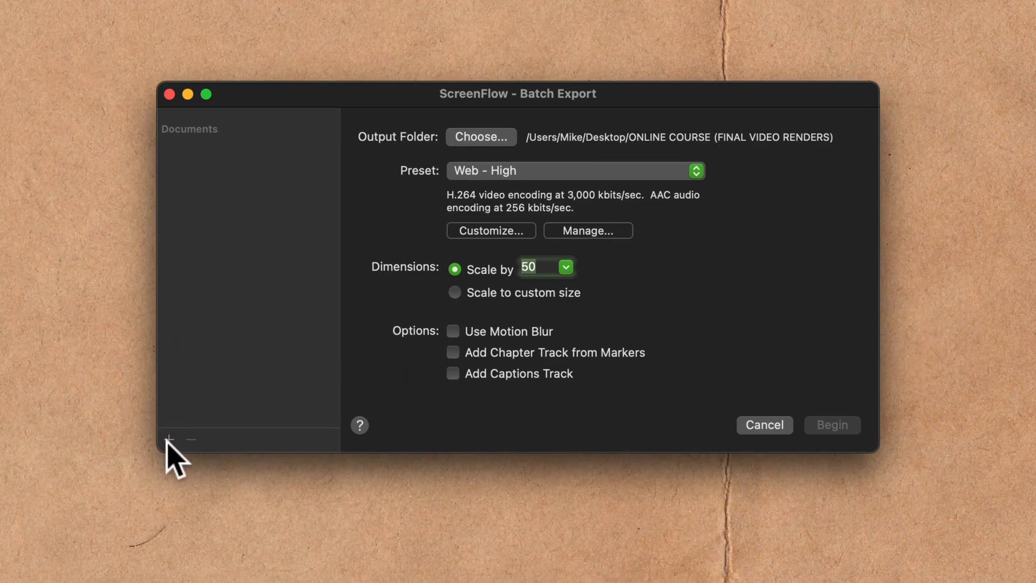
Add Course Module_01 through Course Module_05 from SCREENFLOW PROJECT FILES to the batch list
click(480, 137)
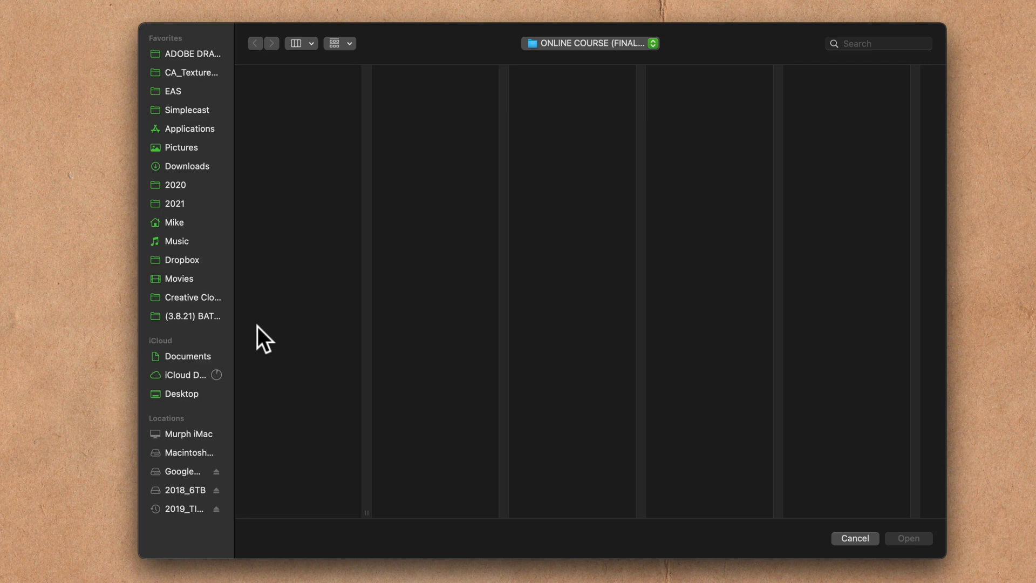
click(181, 393)
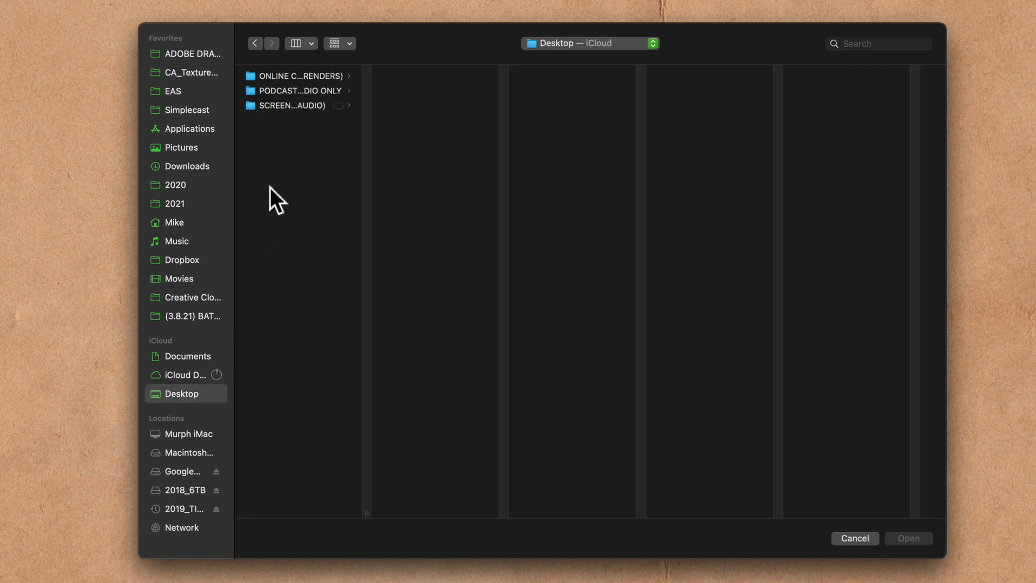
click(290, 104)
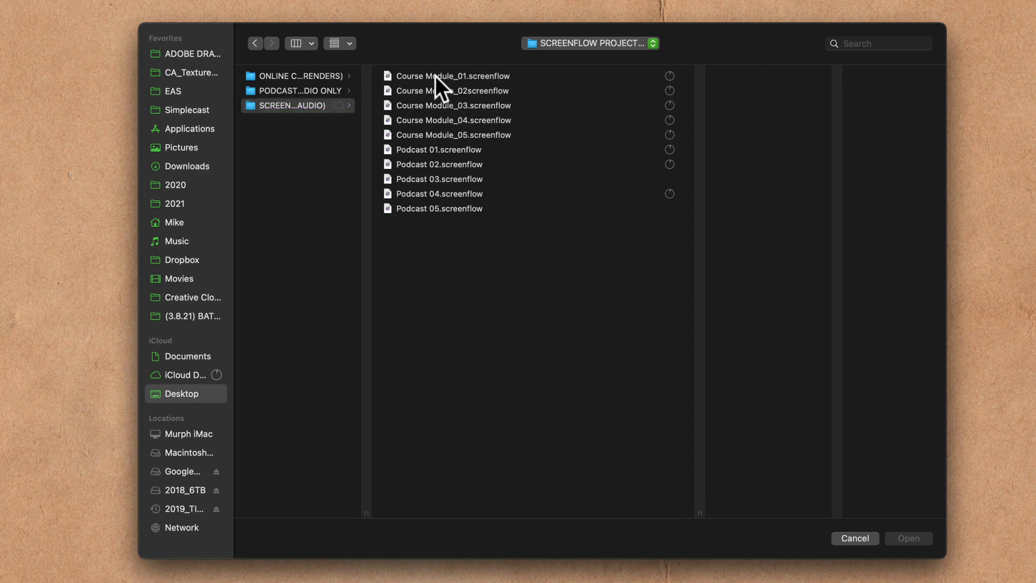
click(452, 75)
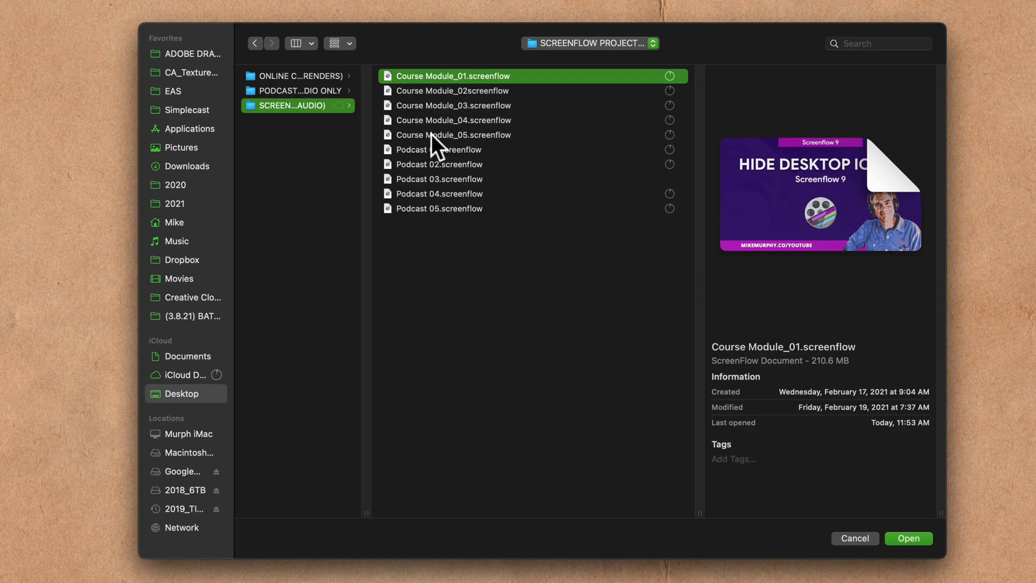
click(453, 134)
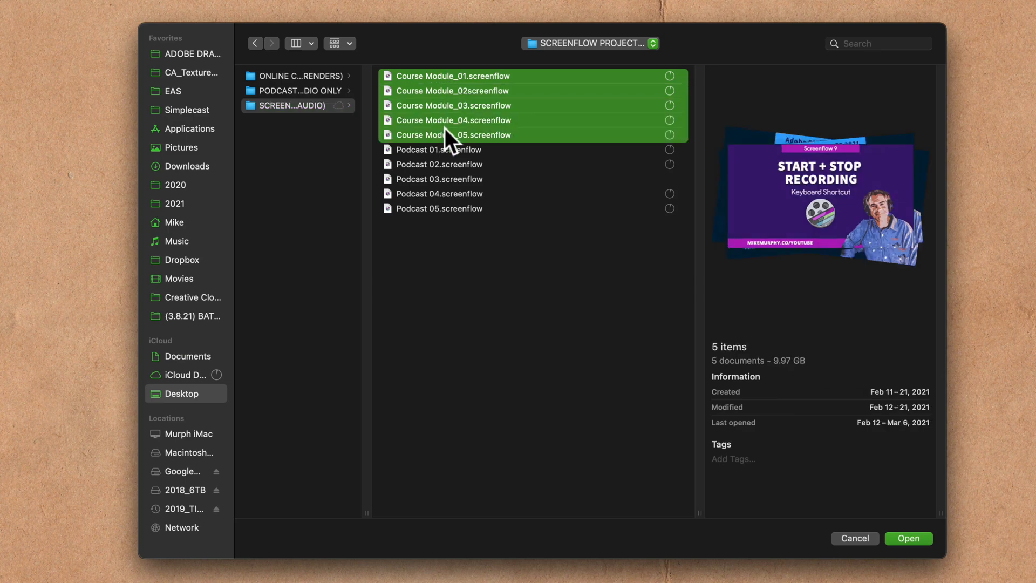
click(908, 538)
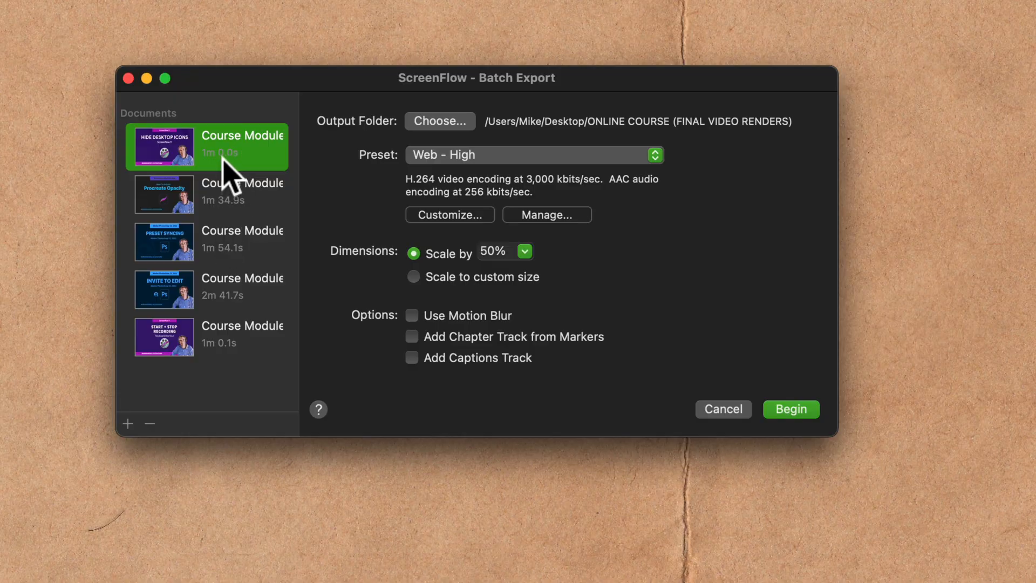
mouse_move(233, 357)
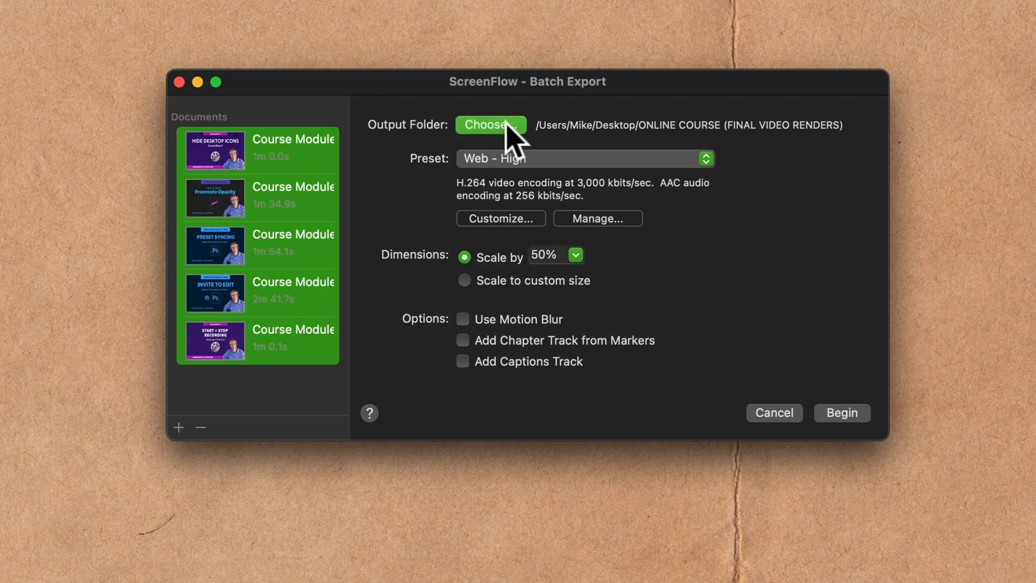
Set the Desktop's ONLINE COURSE (FINAL VIDEO RENDERS) folder as the batch output folder
click(490, 124)
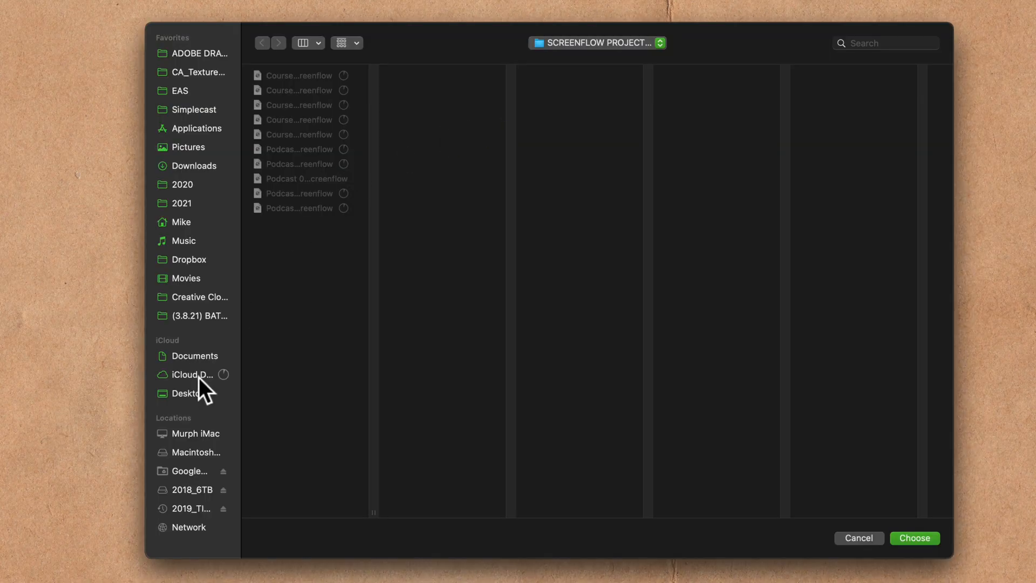
click(188, 393)
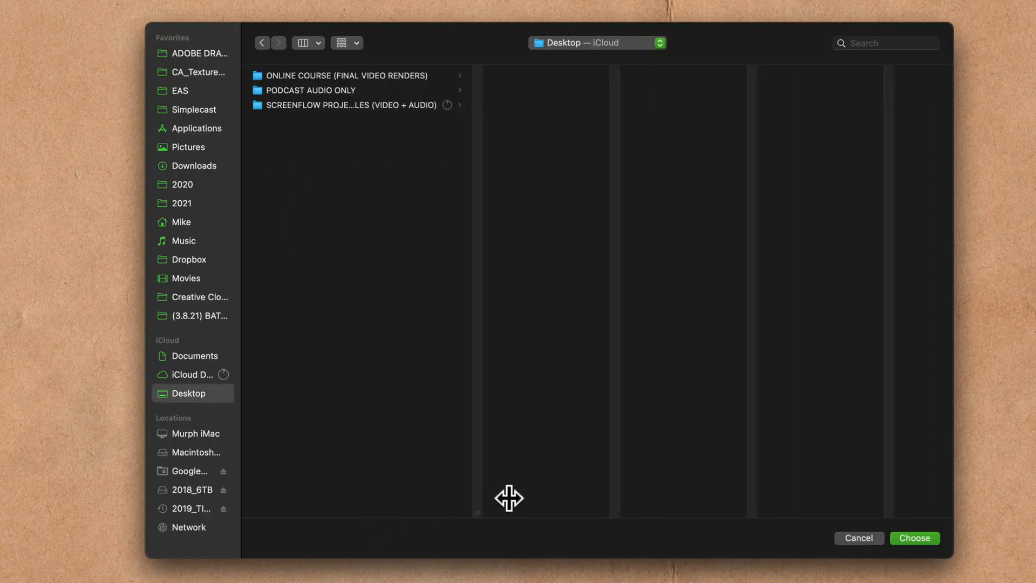
click(346, 76)
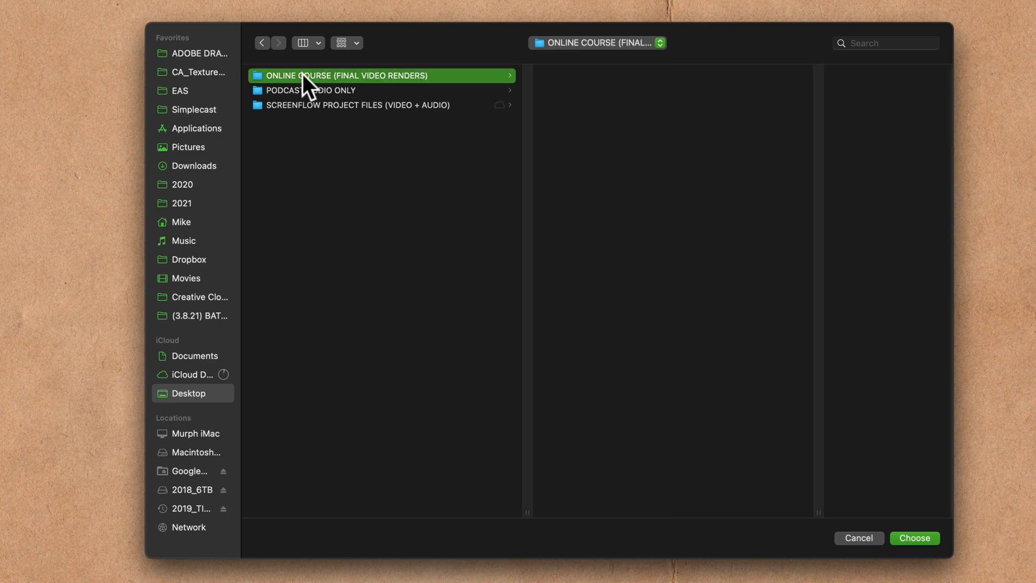
click(914, 537)
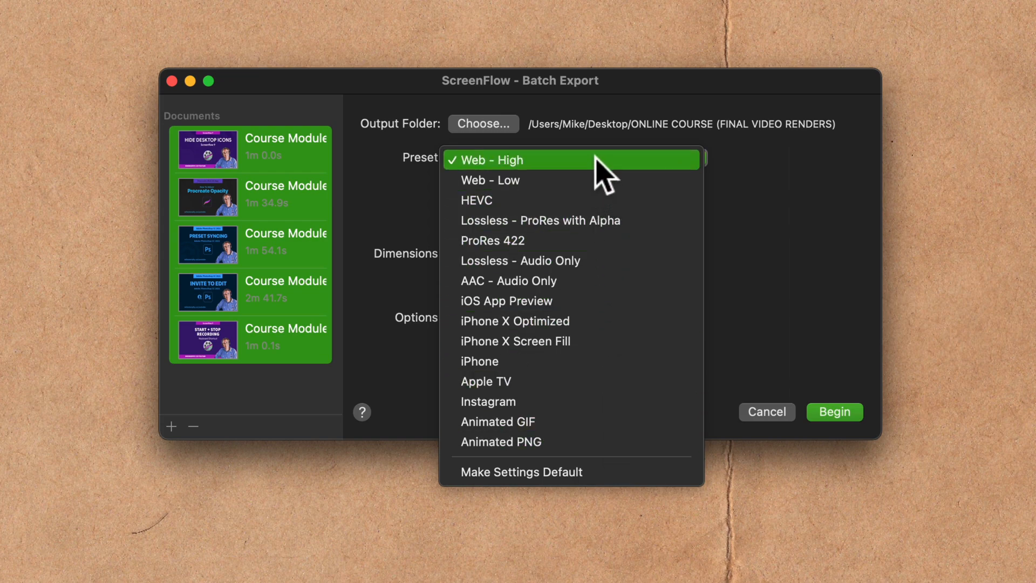
Begin exporting the five modules with the Web - High preset at custom size 1920×1080
click(490, 160)
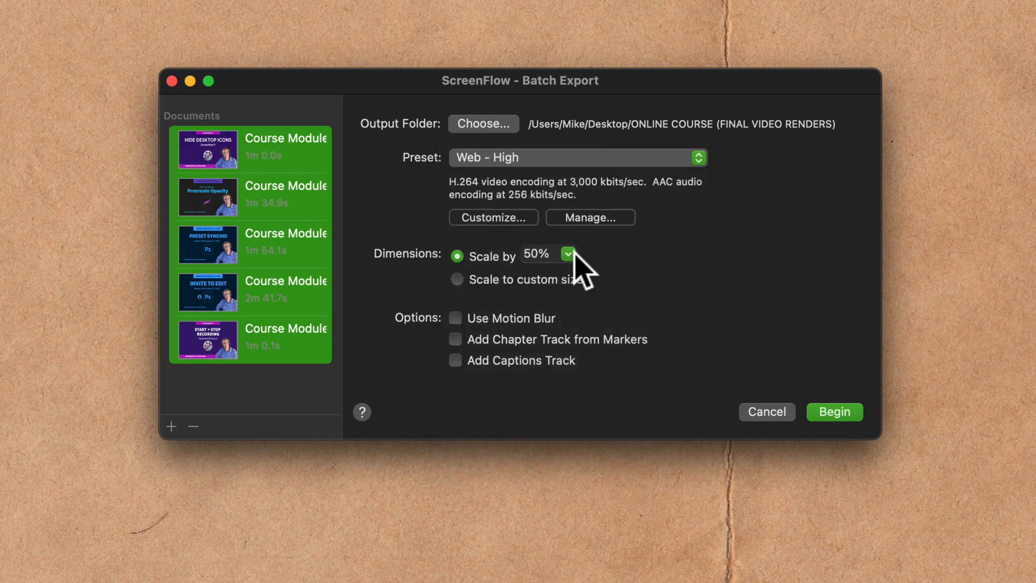
click(566, 249)
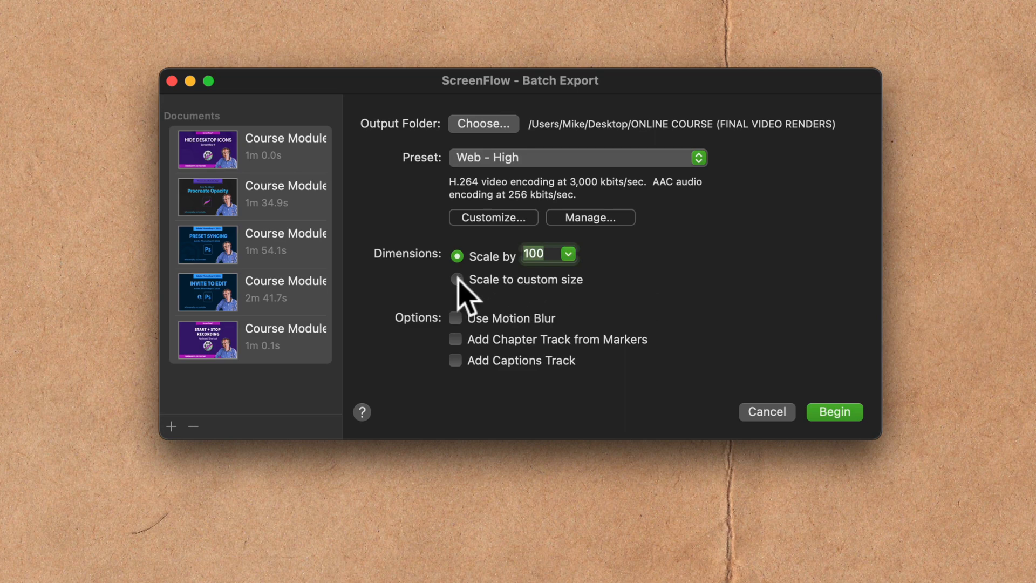
click(456, 278)
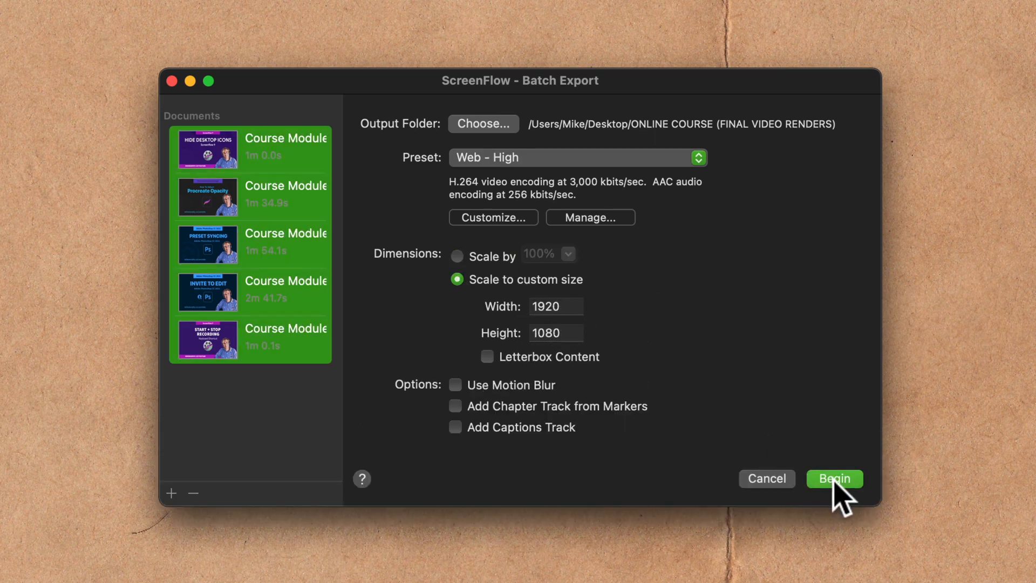
click(834, 479)
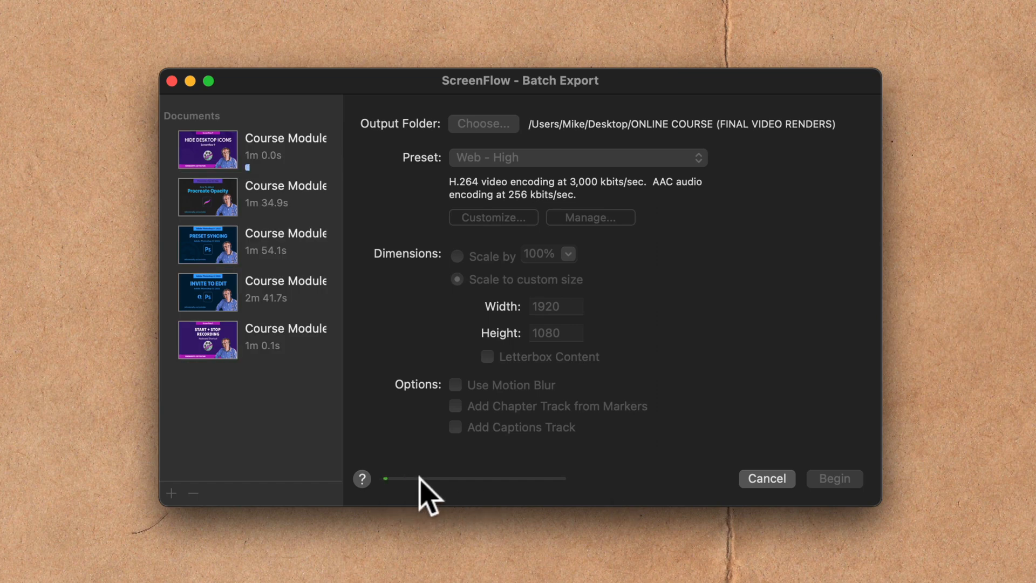
mouse_move(579, 486)
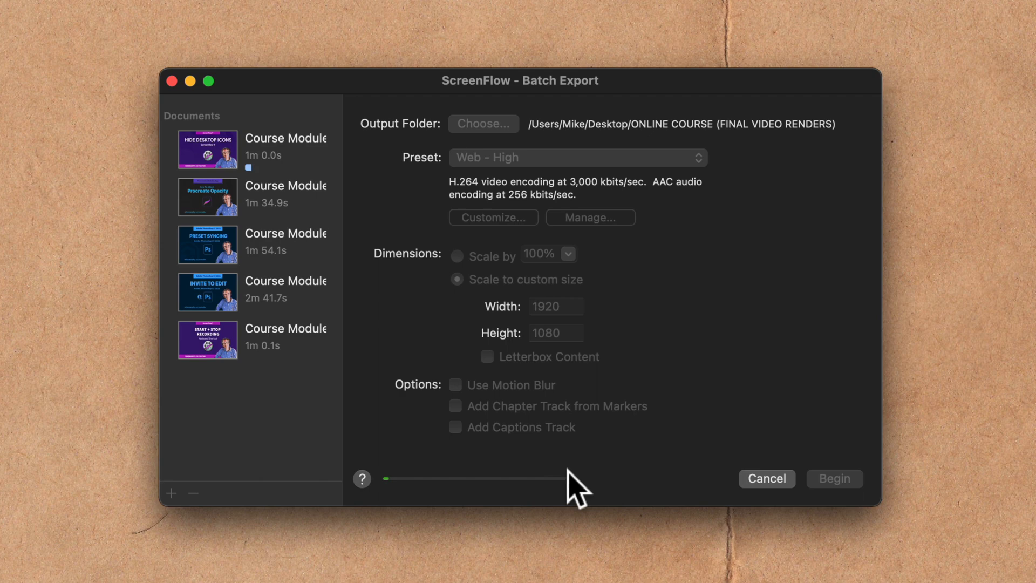
mouse_move(632, 489)
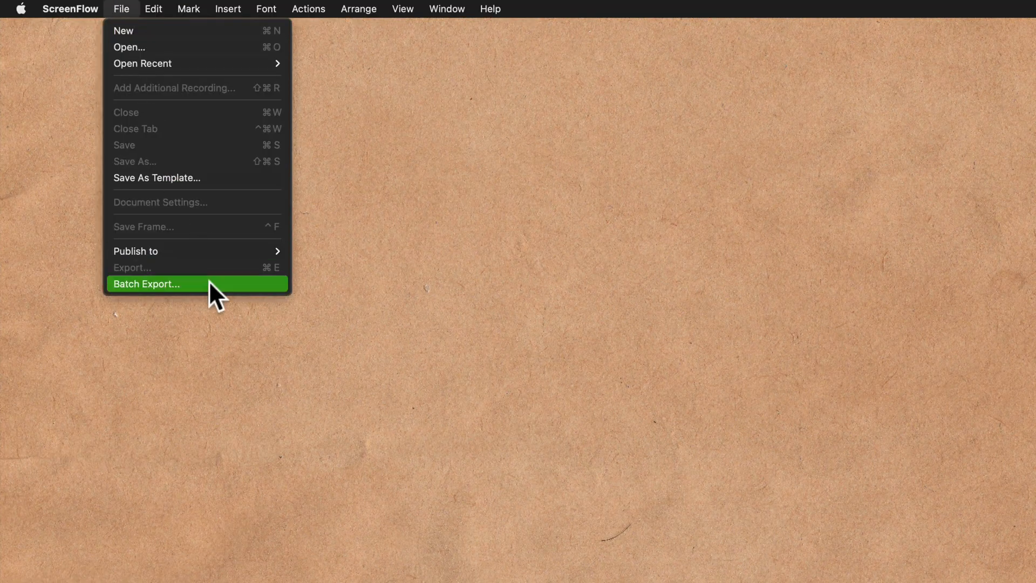
Start a new batch and add Podcast 01–05 from the Desktop project folder to the list
click(146, 284)
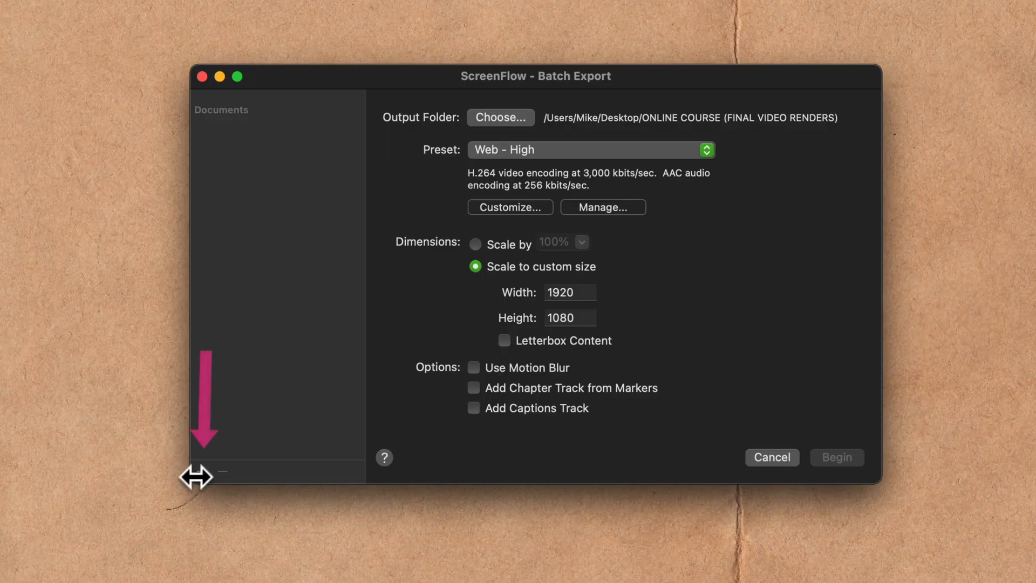
mouse_move(212, 489)
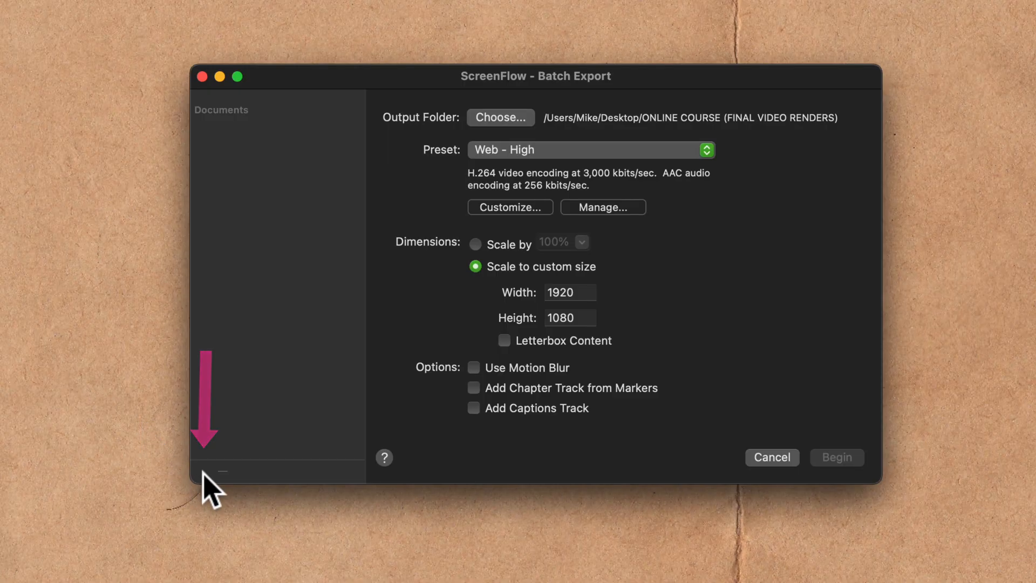
click(500, 116)
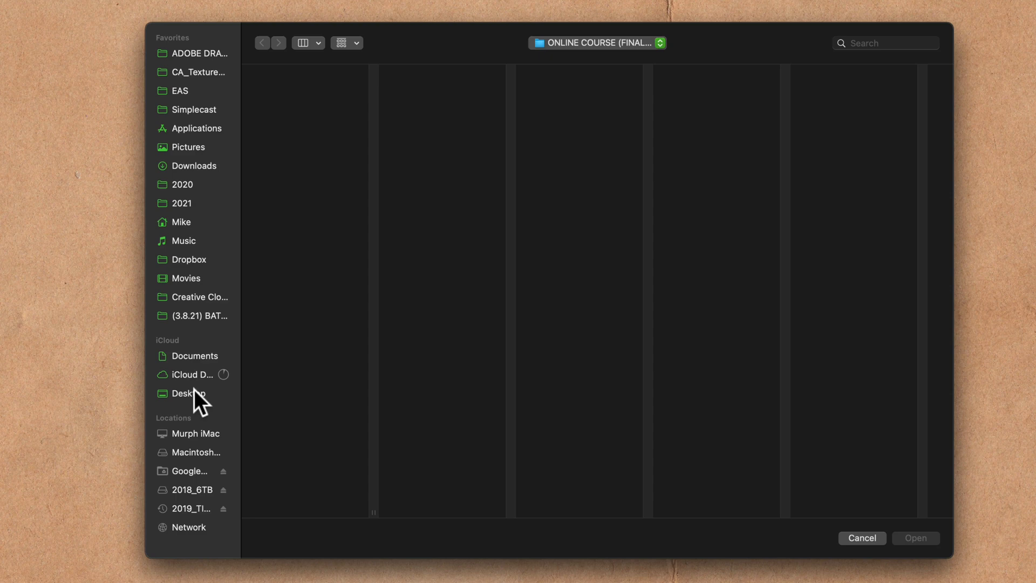
click(190, 393)
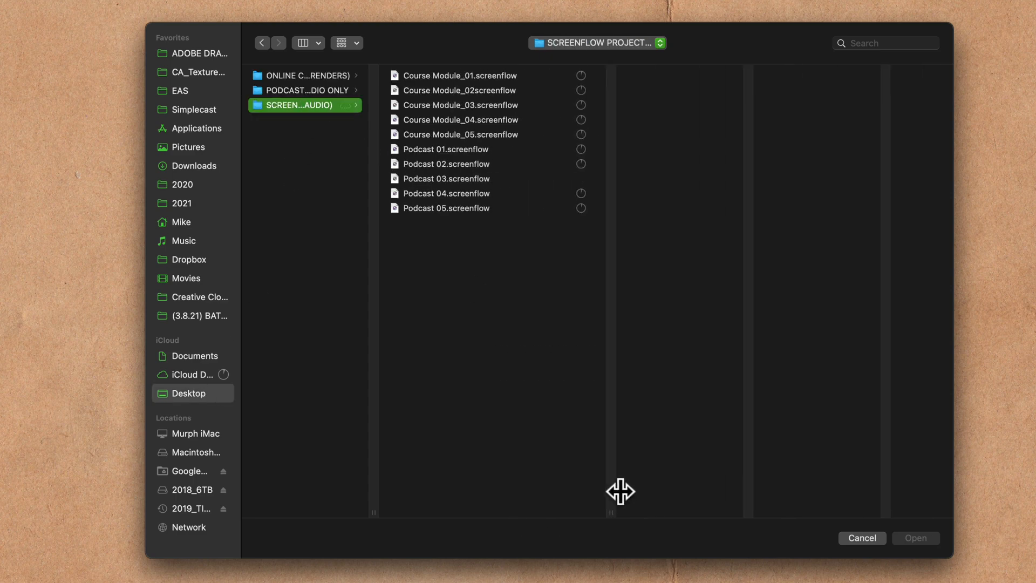
click(446, 149)
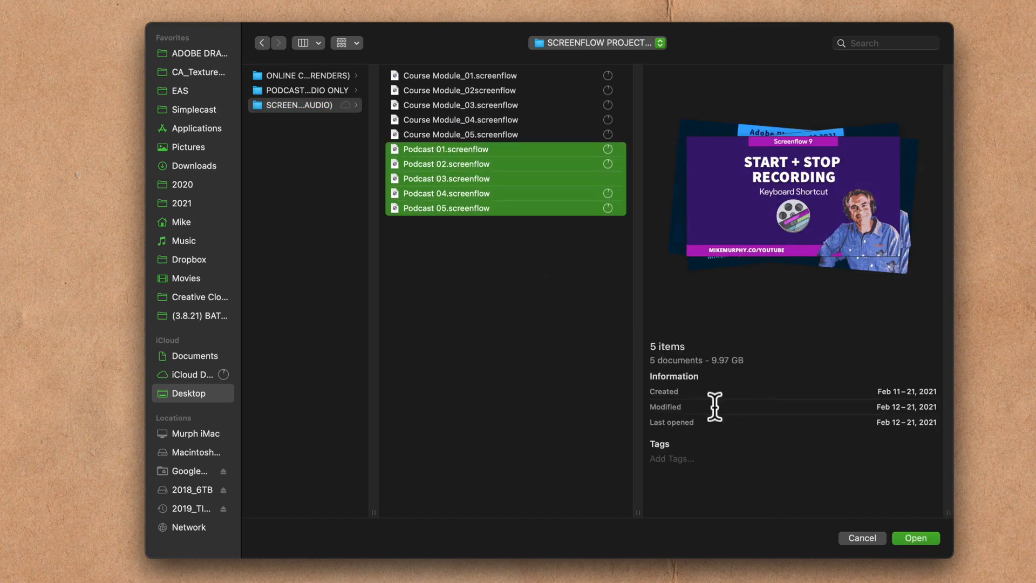
click(914, 537)
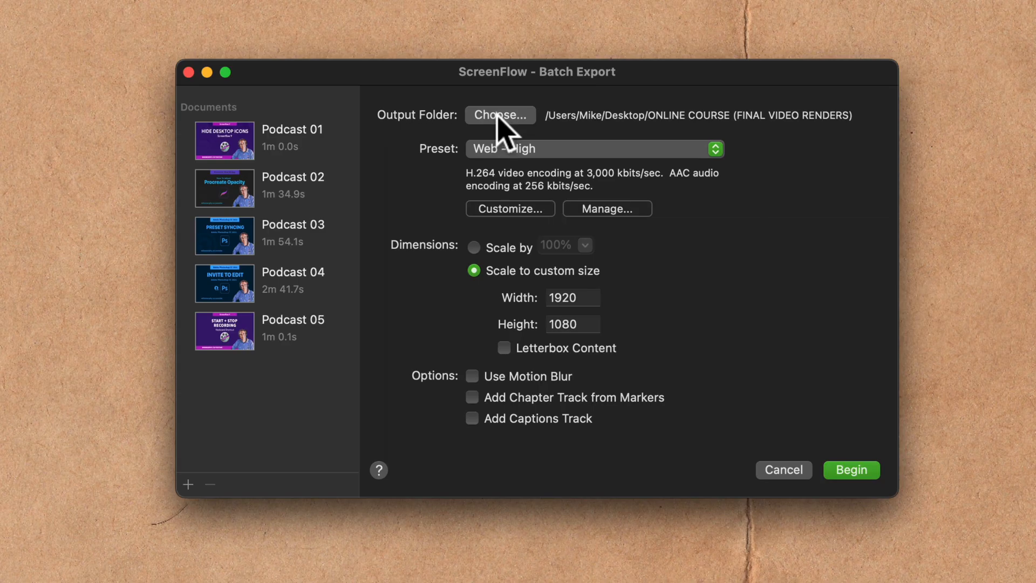
Begin exporting the podcasts as Lossless - Audio Only into the PODCAST AUDIO ONLY folder
click(500, 115)
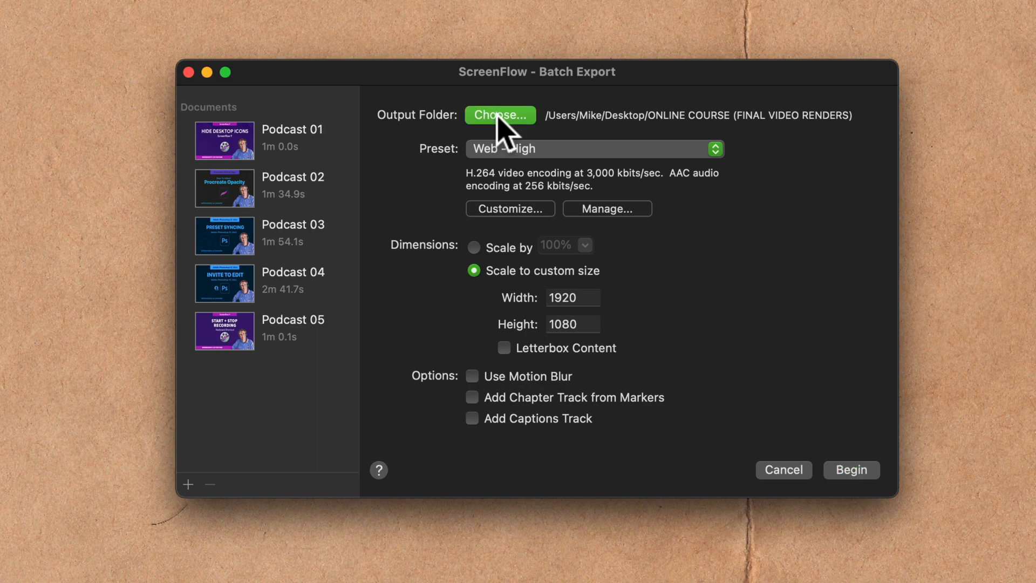
click(499, 116)
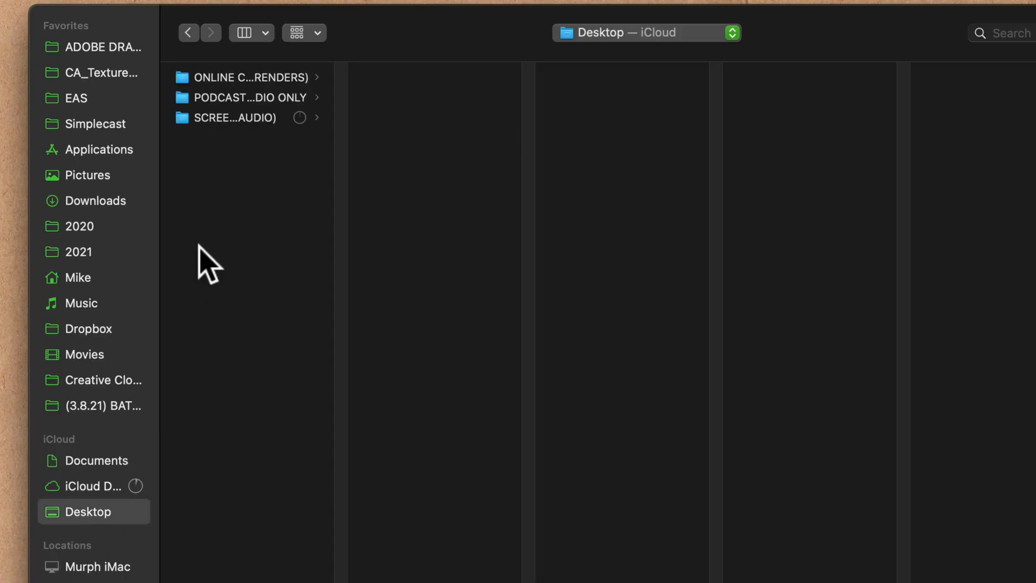
click(245, 97)
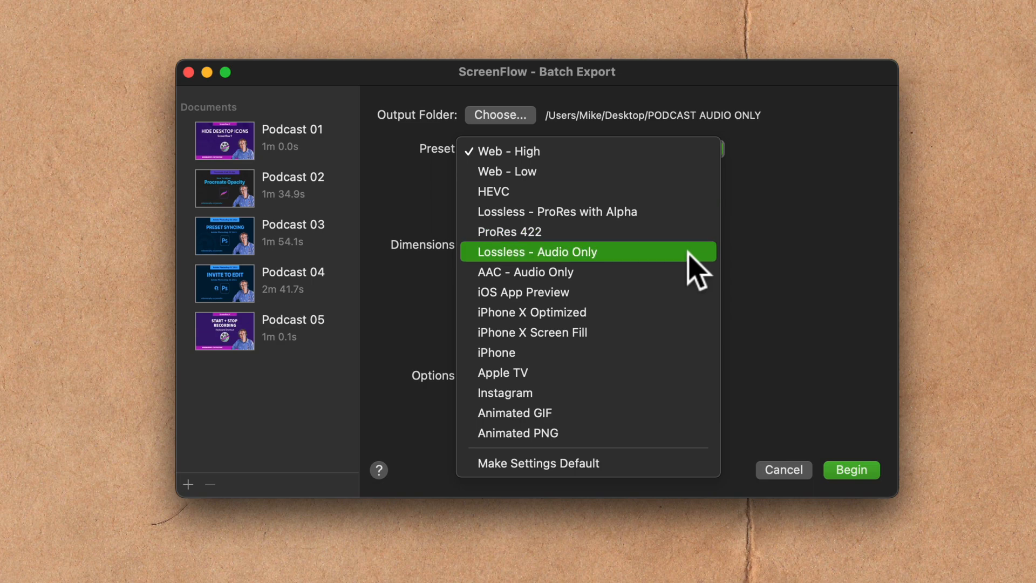
mouse_move(661, 271)
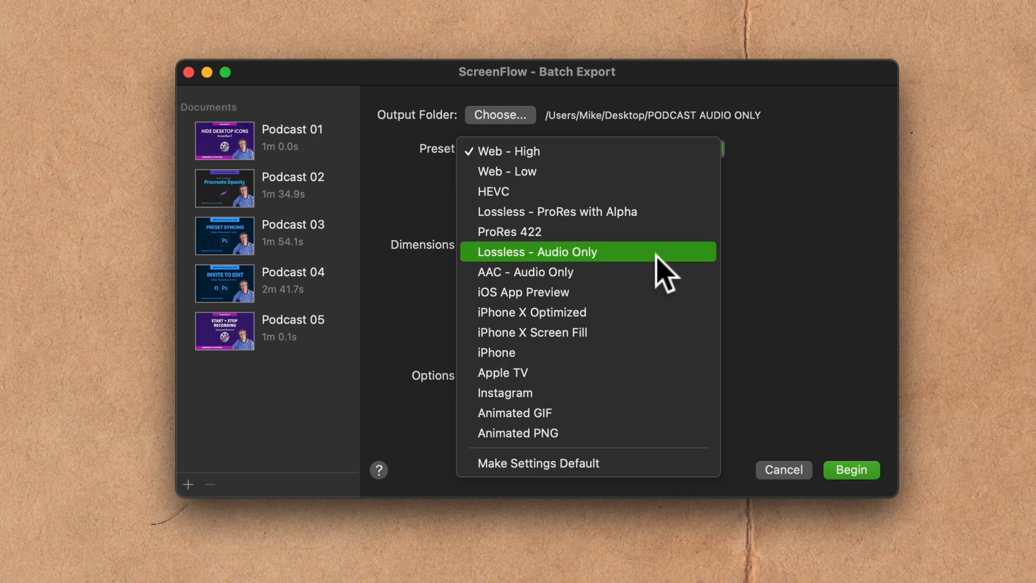
click(537, 252)
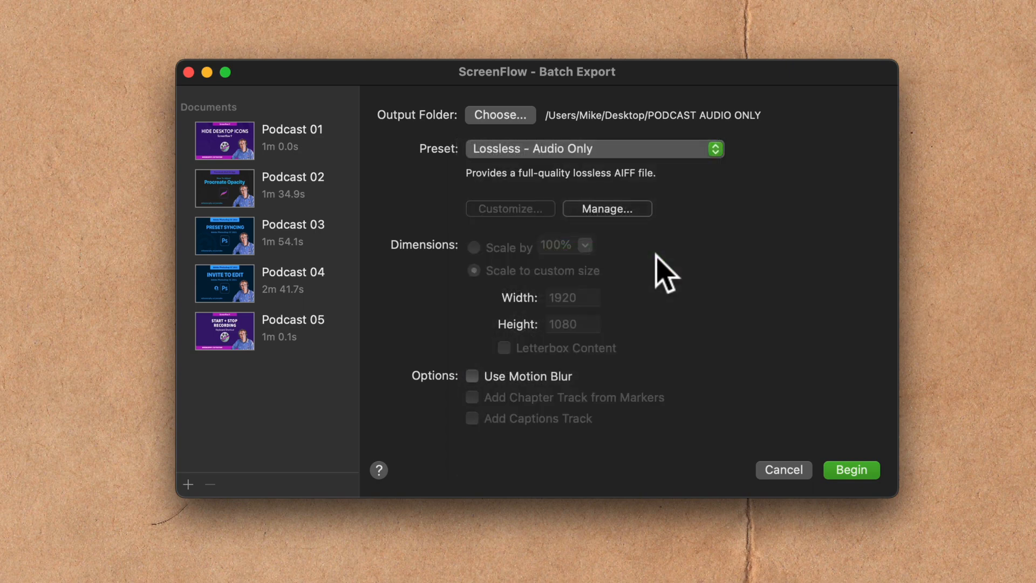
click(852, 469)
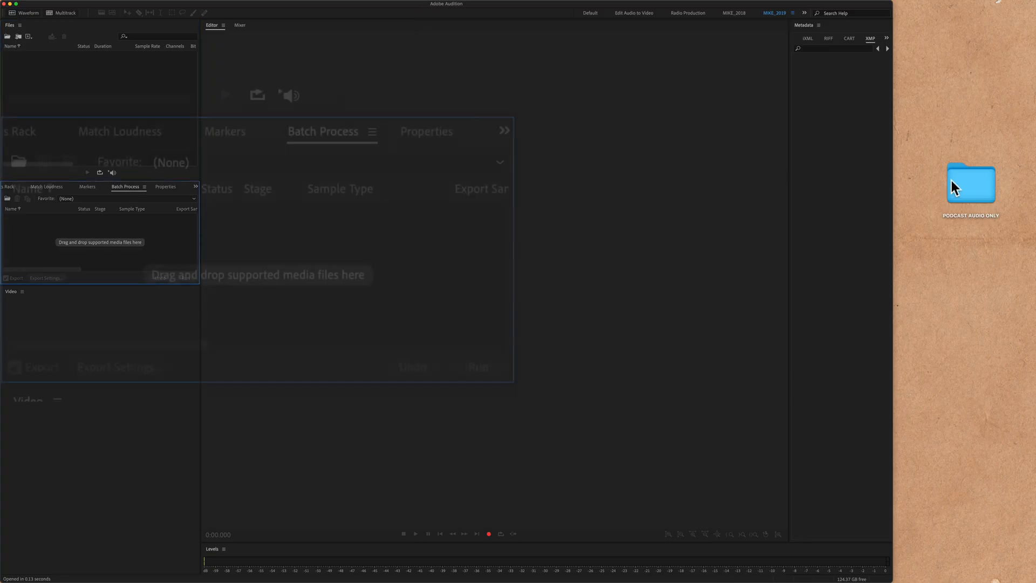
Load the five podcast AIFF files from PODCAST AUDIO ONLY into Audition's Batch Process panel
double_click(970, 183)
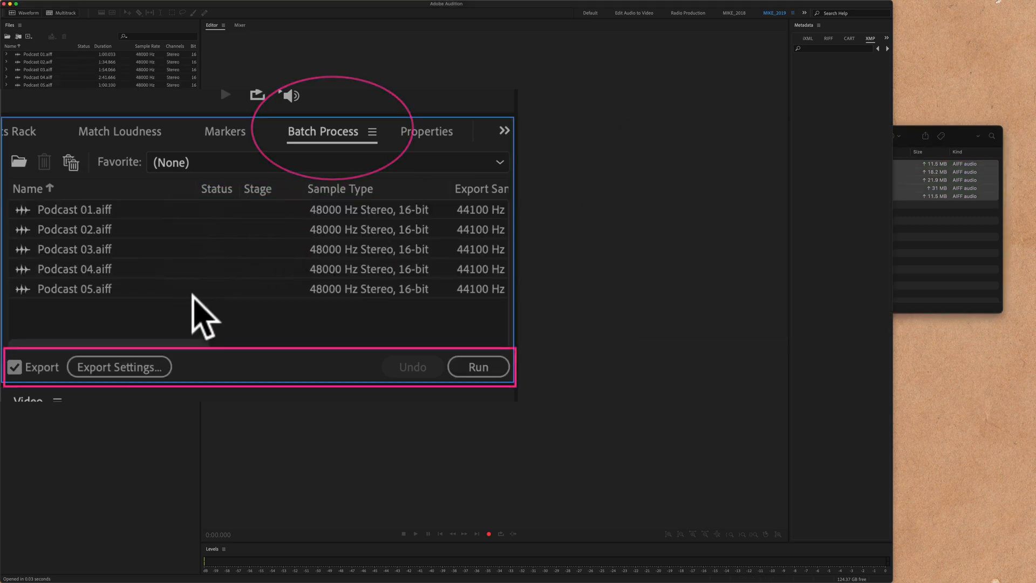
Set batch export to MP3 at 128 Kbps and run the conversion of the five podcasts
click(119, 367)
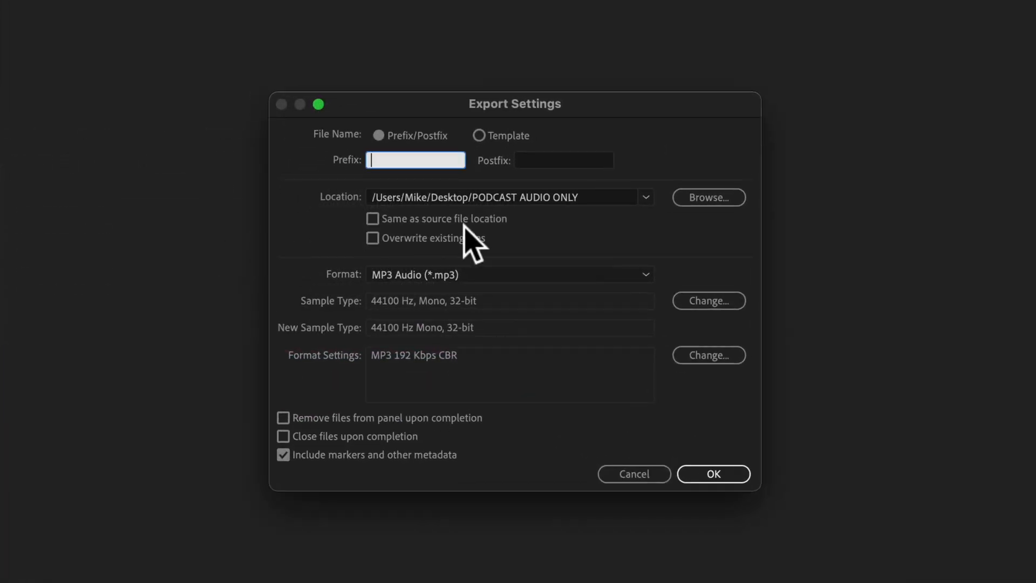
mouse_move(303, 337)
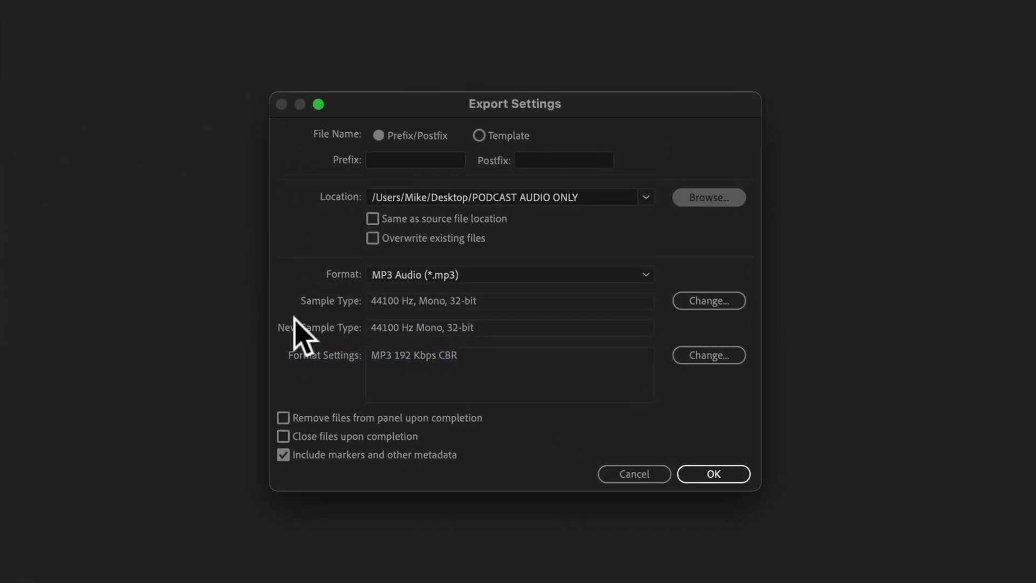
click(708, 197)
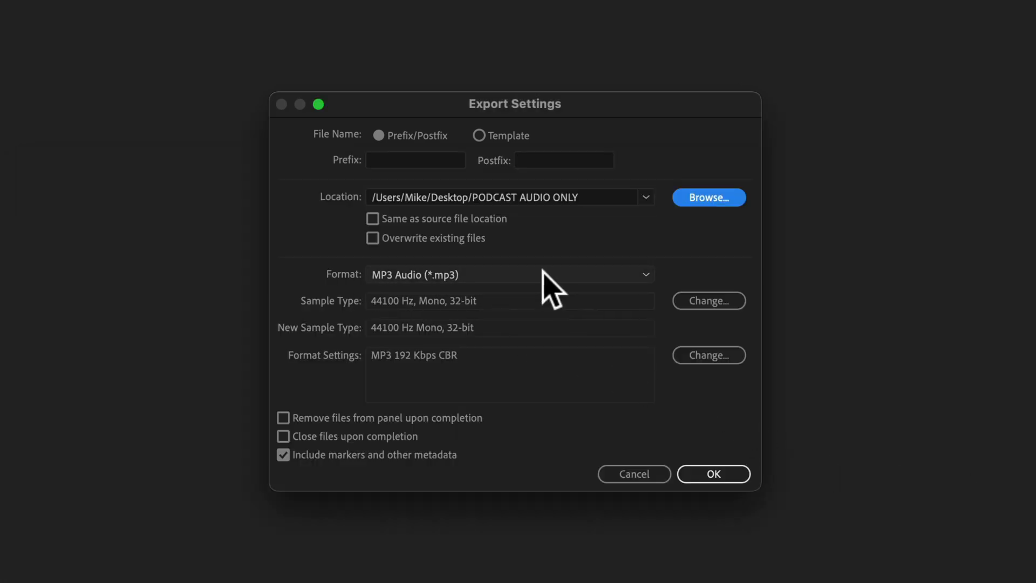
click(509, 274)
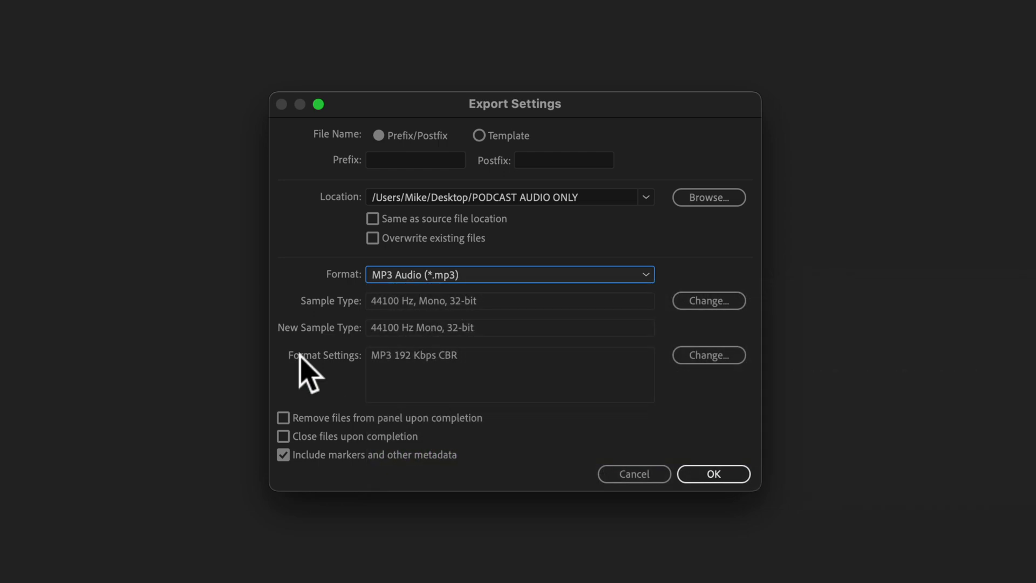
click(708, 355)
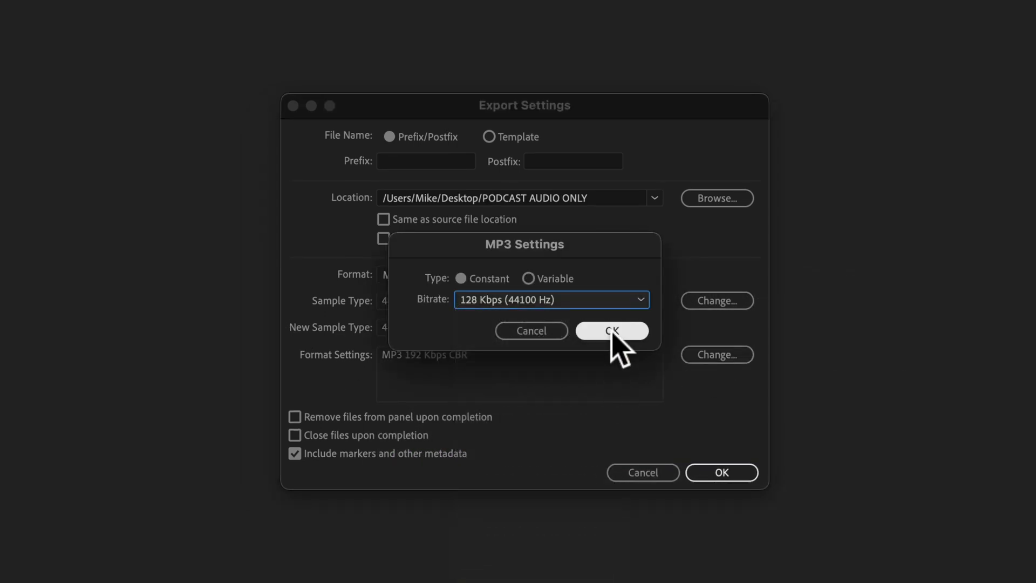
click(611, 330)
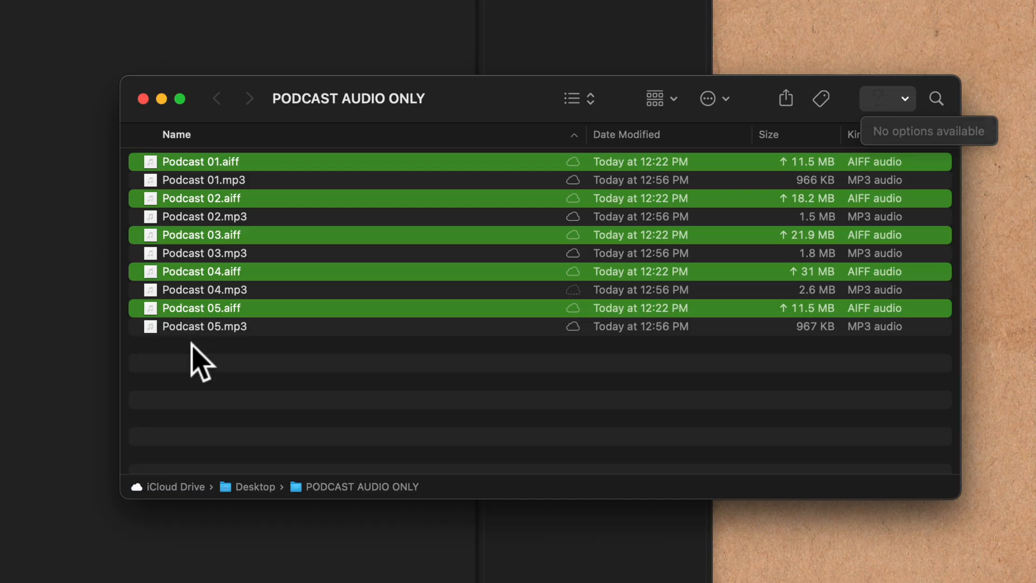
Check Podcast 02.mp3 in Finder, 1.5 MB versus its 18.2 MB AIFF source
click(205, 217)
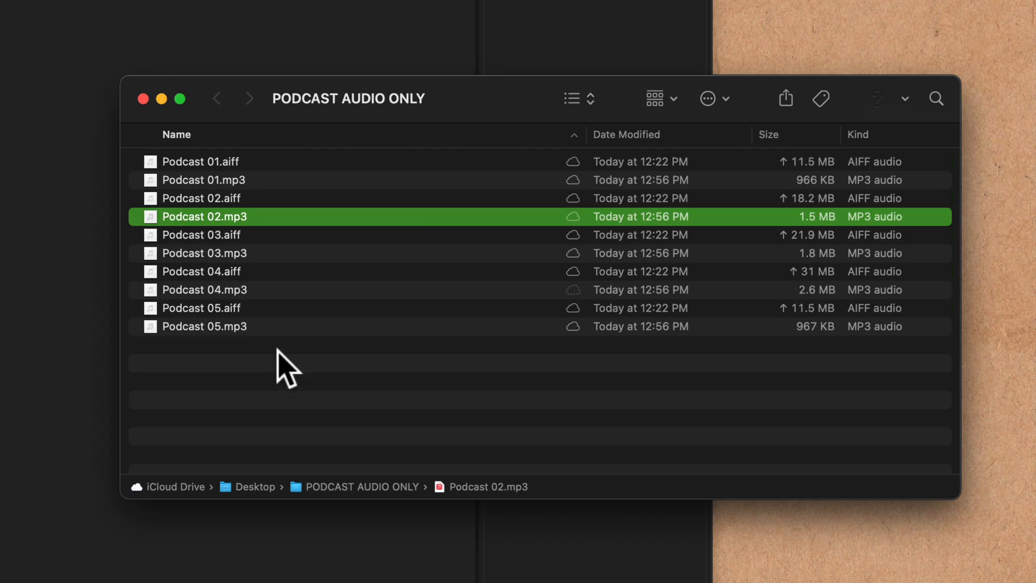